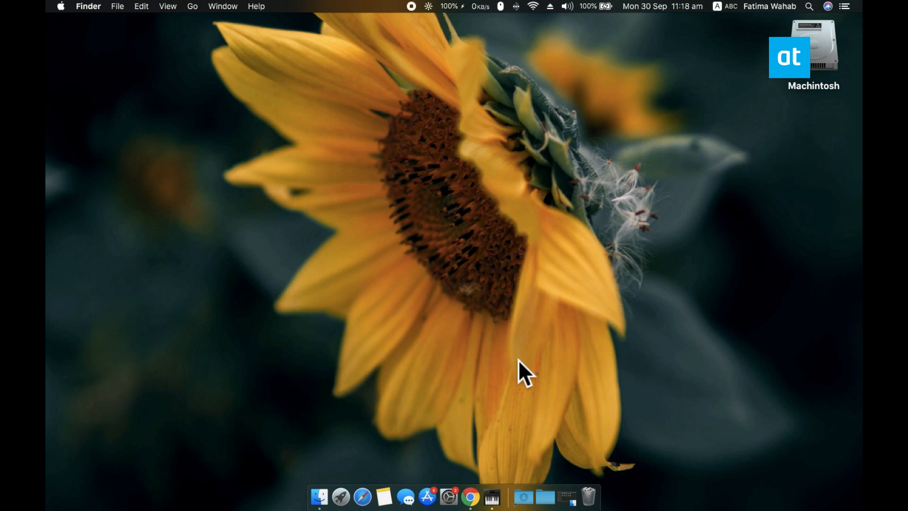
mouse_move(613, 310)
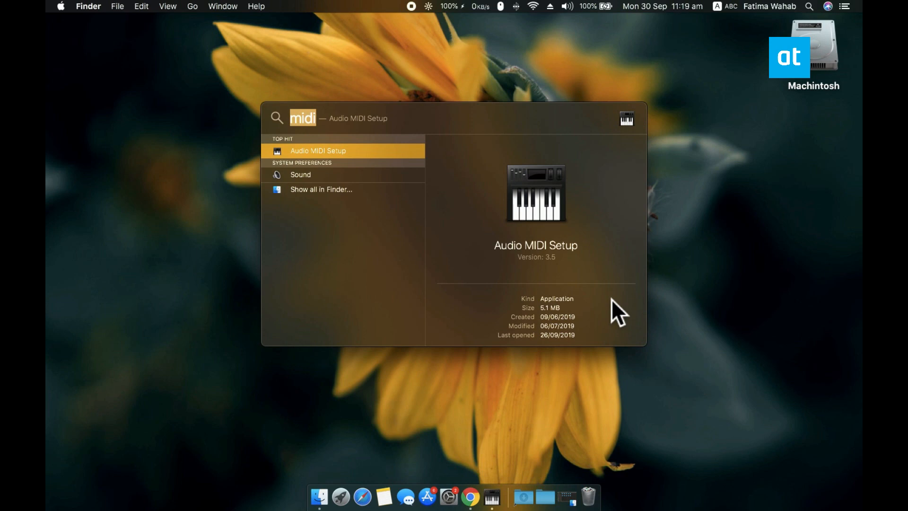
- Launch Audio MIDI Setup and show its add-device menu for aggregate and multi-output devices
click(318, 153)
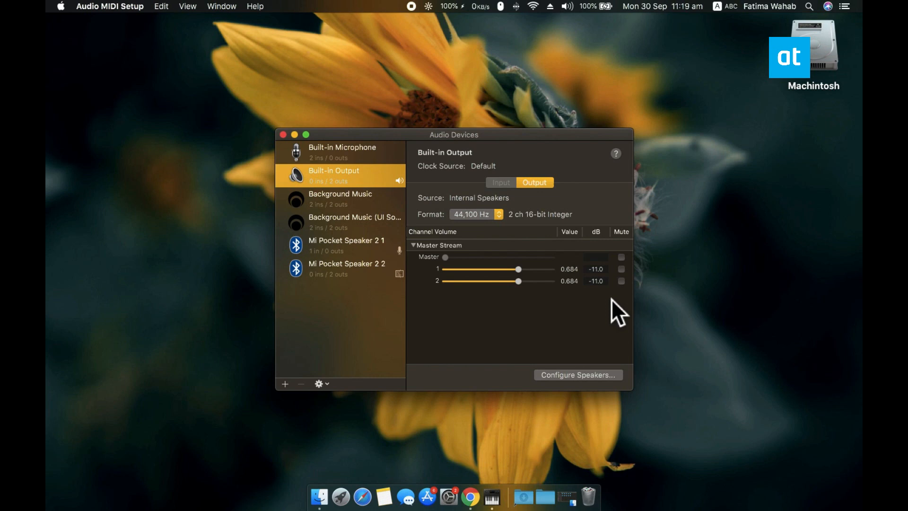
mouse_move(297, 433)
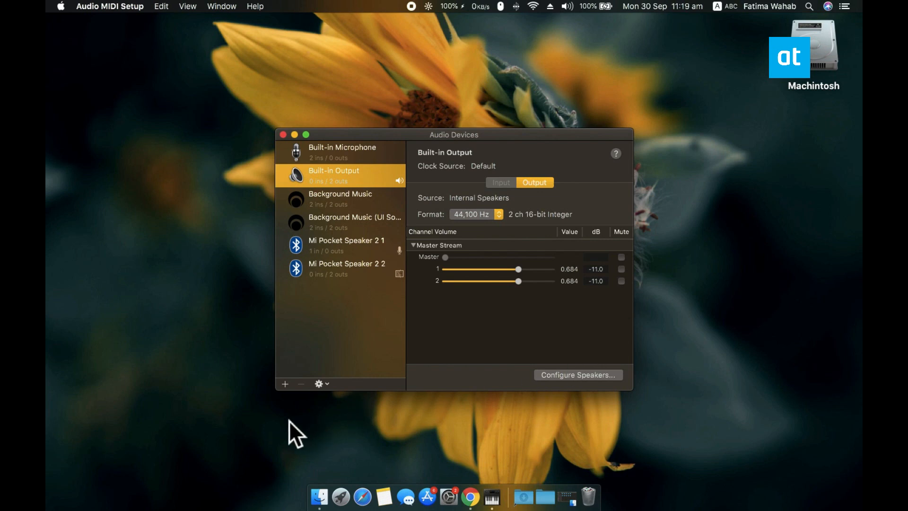
mouse_move(294, 399)
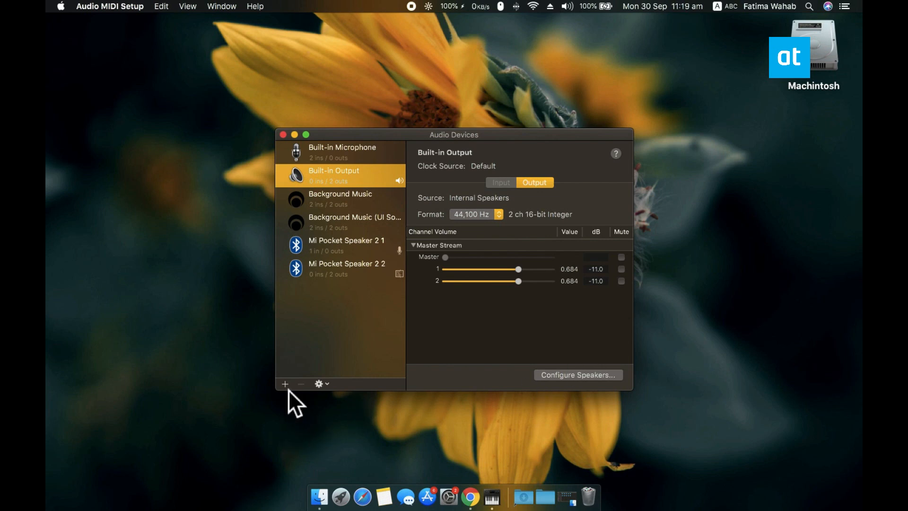
click(320, 384)
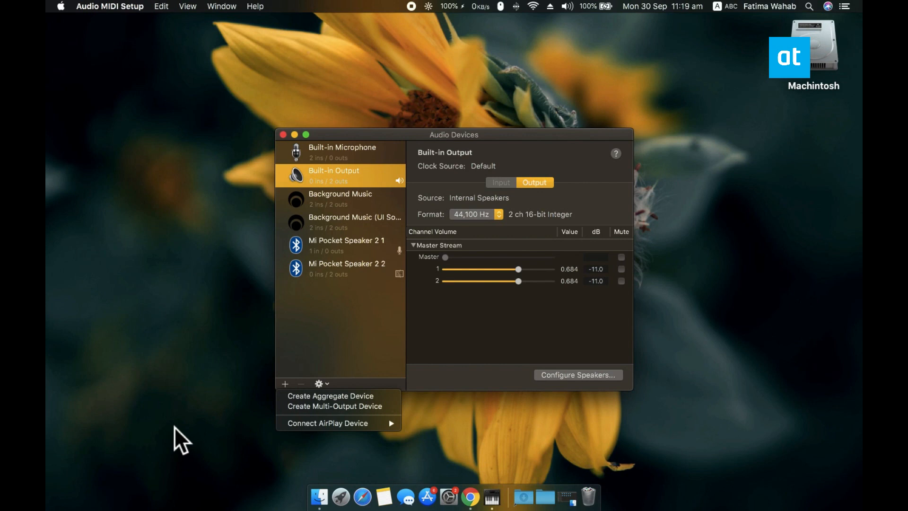
mouse_move(391, 425)
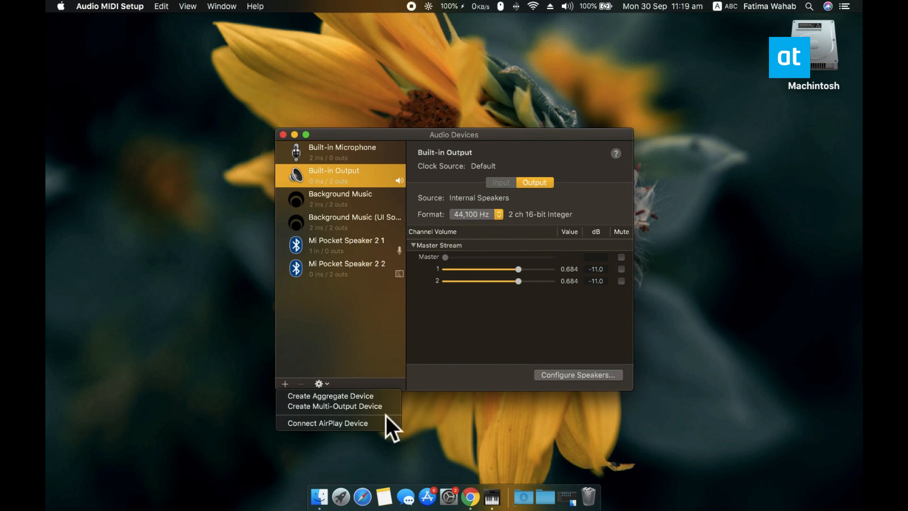
- Create a Multi-Output Device with Mi Pocket Speaker 2 added, and use it for sound output
click(335, 405)
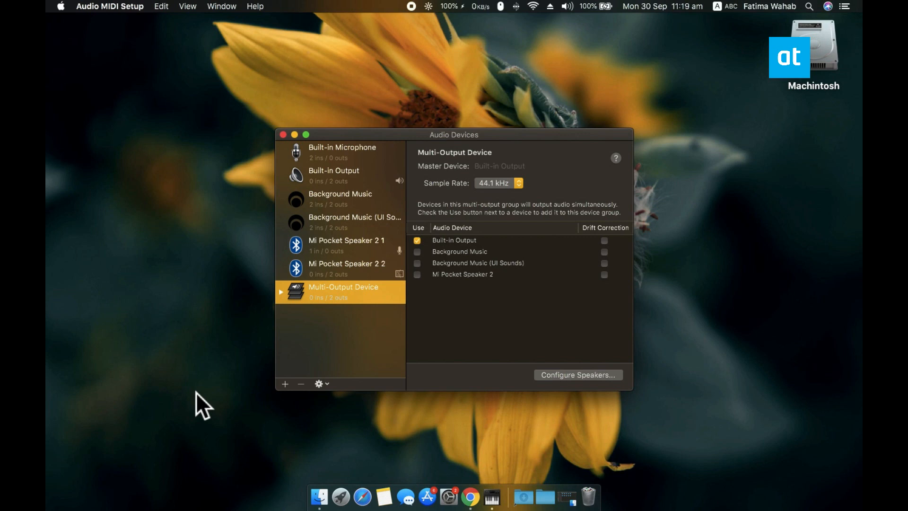
mouse_move(492, 313)
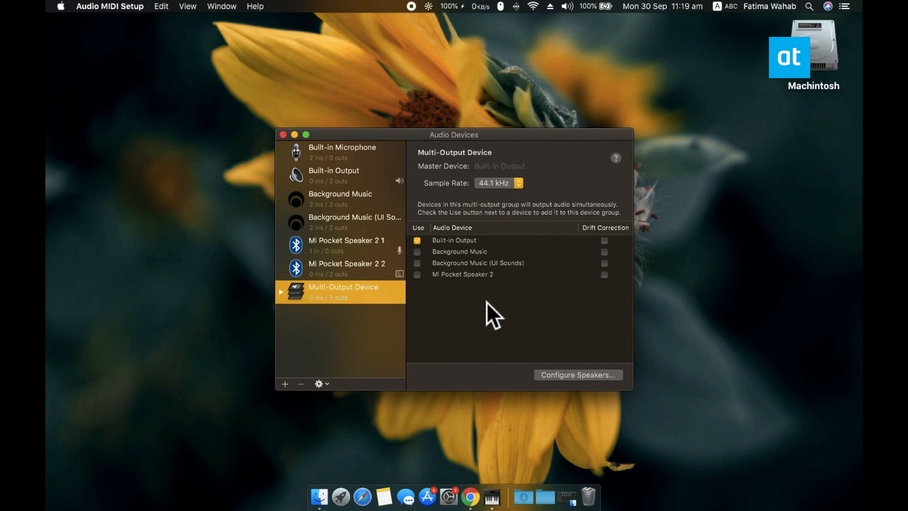
mouse_move(449, 304)
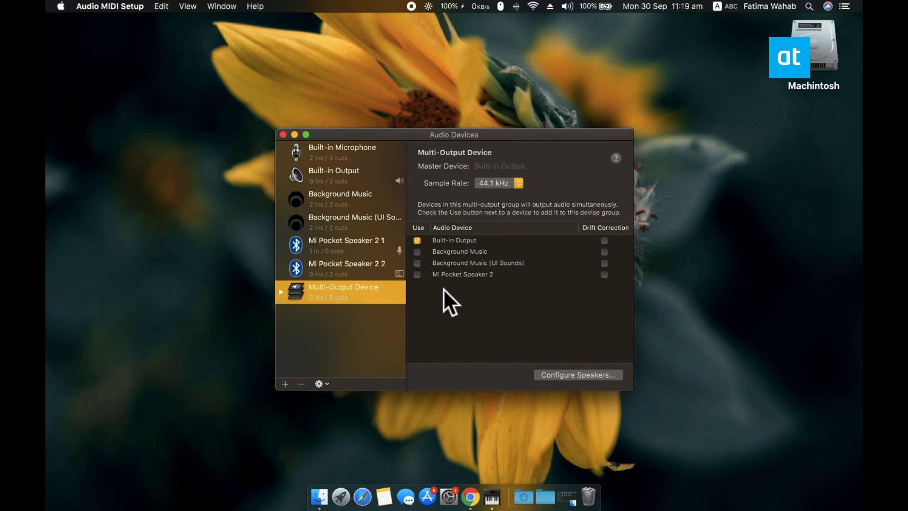
click(416, 274)
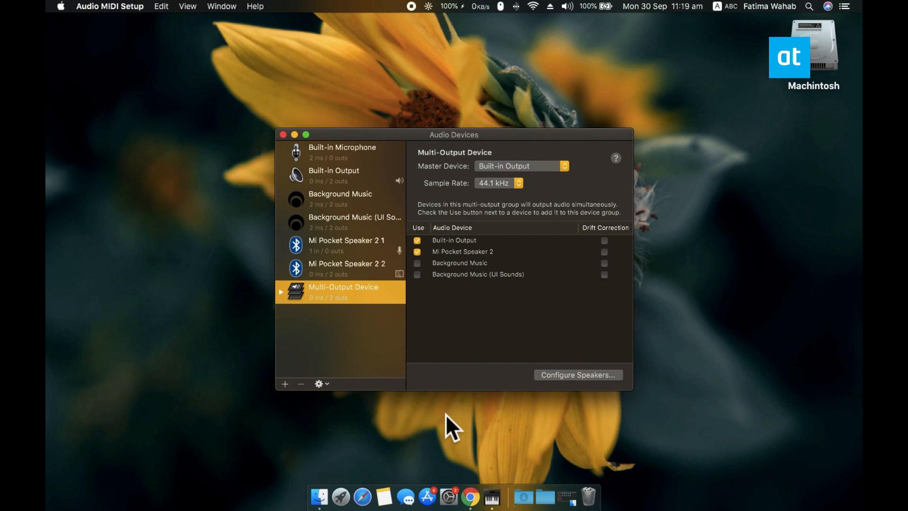
right_click(343, 292)
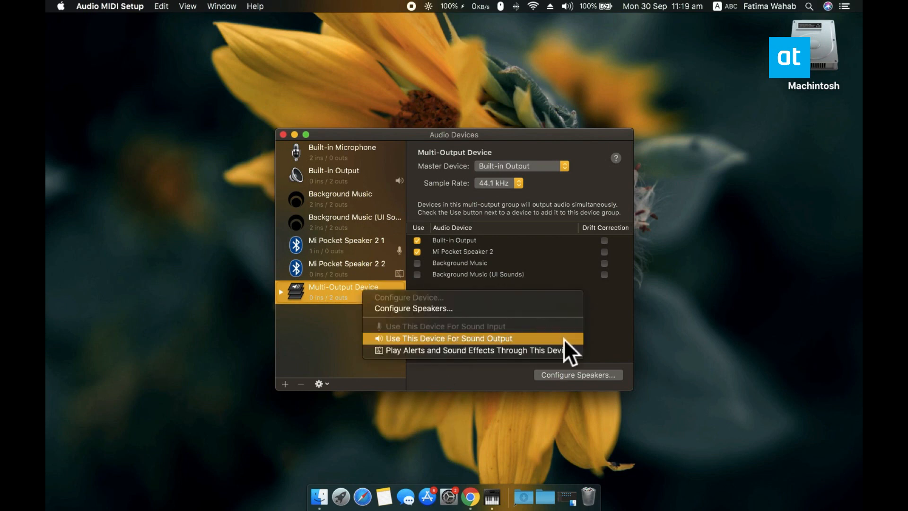
click(447, 338)
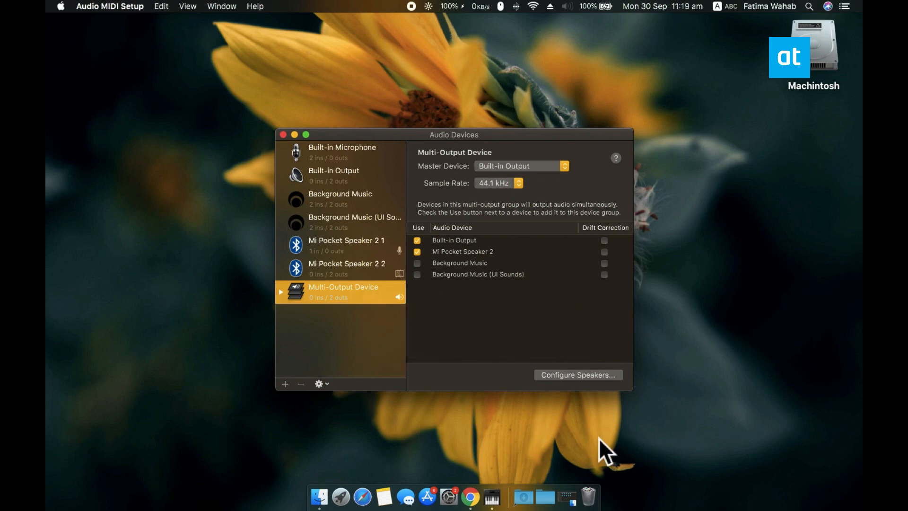
mouse_move(302, 165)
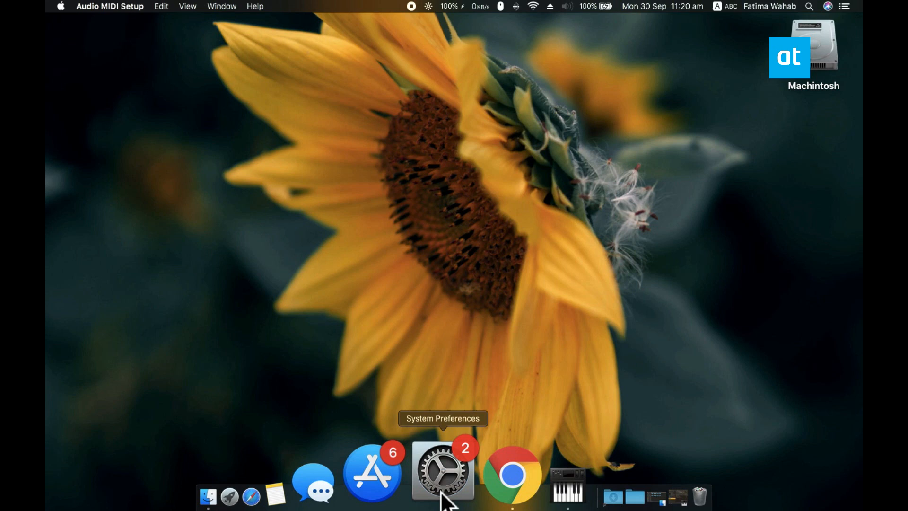
- Check that System Preferences' Sound output shows Multi-Output Device, then close the window
click(441, 472)
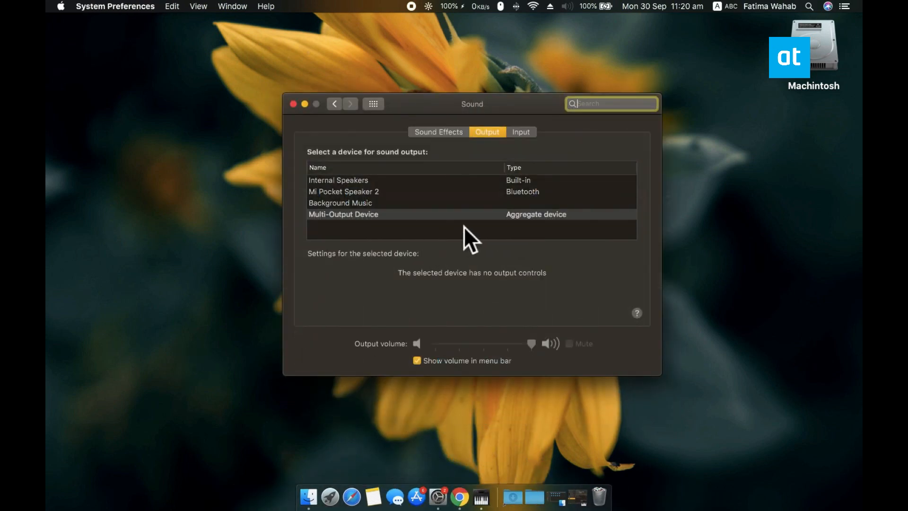
mouse_move(174, 356)
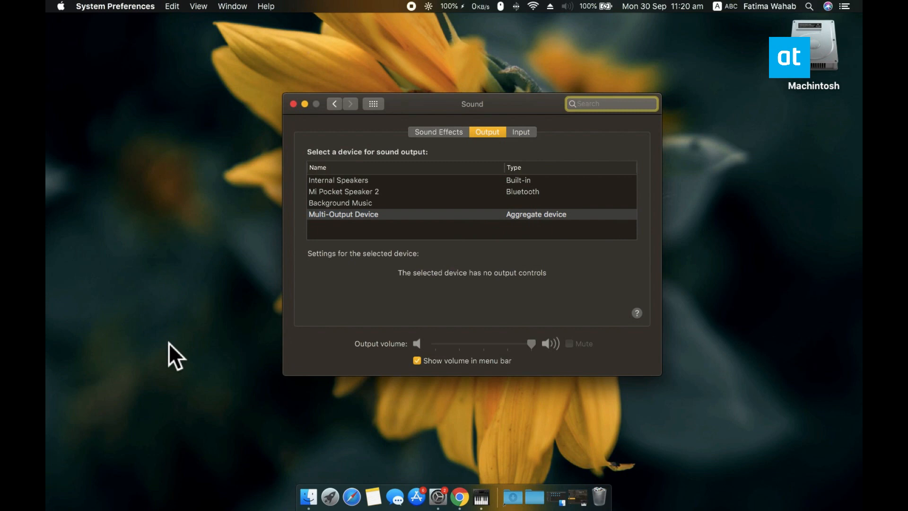
mouse_move(243, 229)
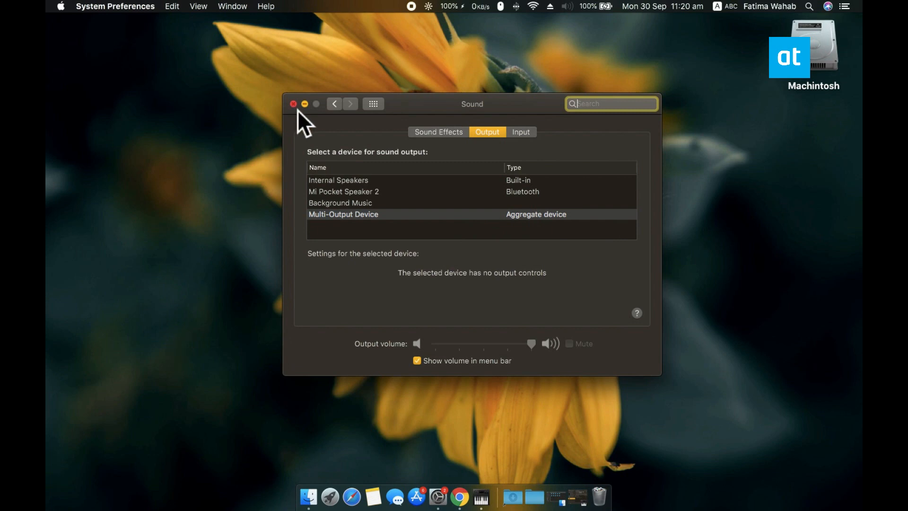
click(294, 103)
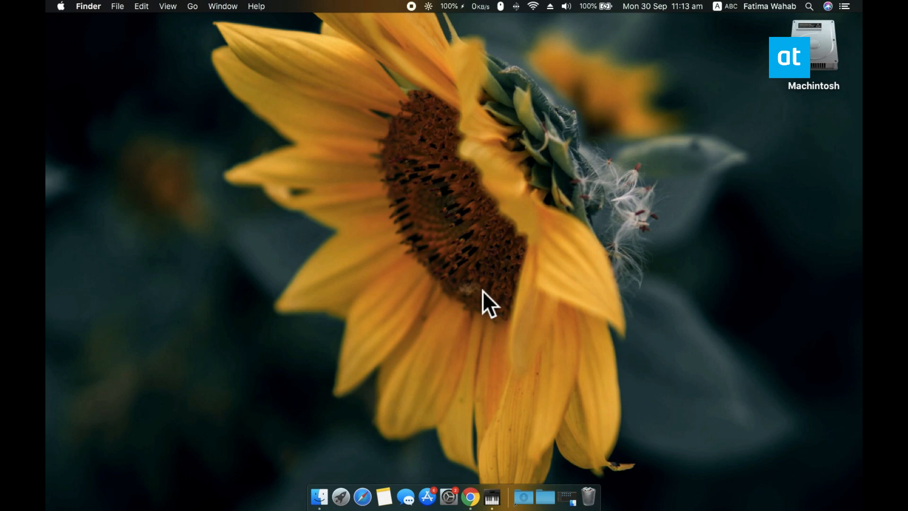
mouse_move(492, 472)
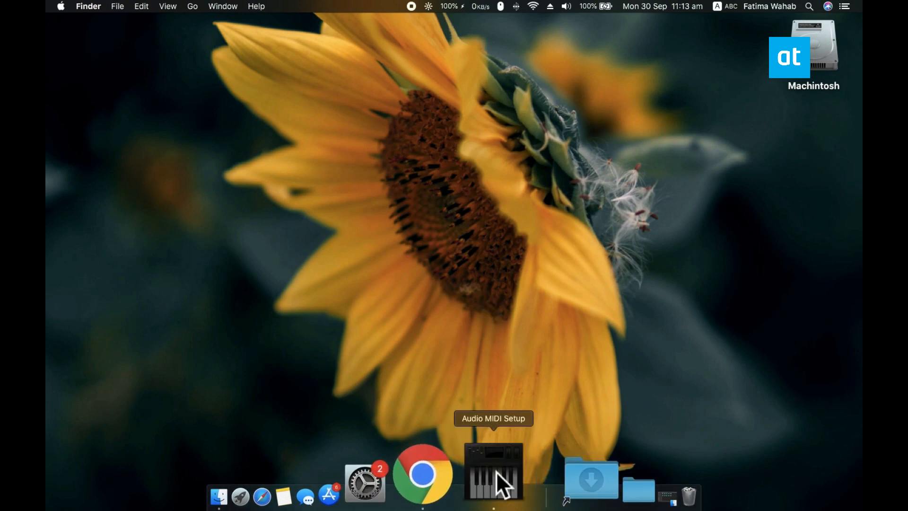
- Reopen Audio MIDI Setup and add a new, empty Aggregate Device
click(492, 472)
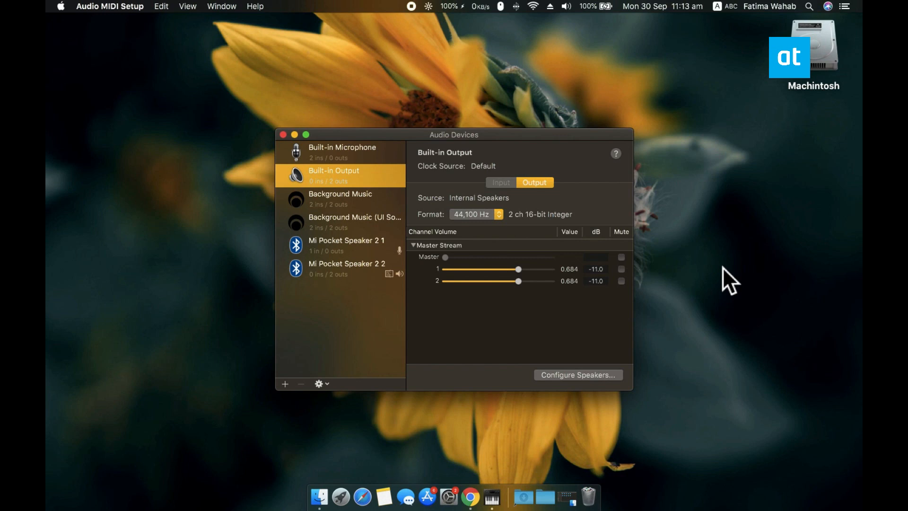
mouse_move(314, 400)
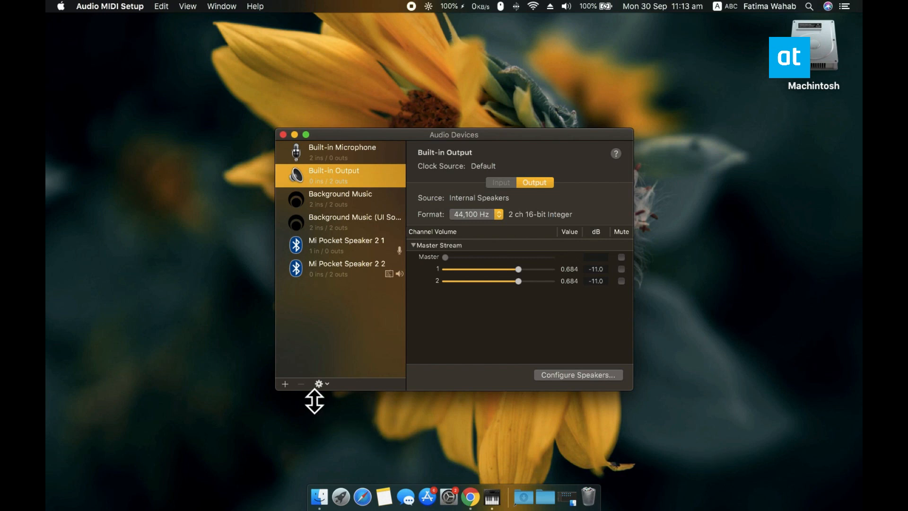
click(321, 384)
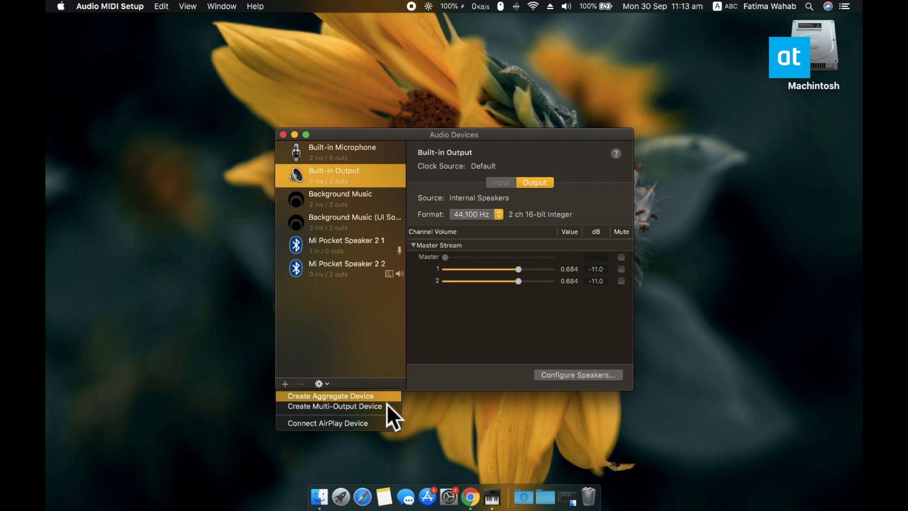
mouse_move(397, 415)
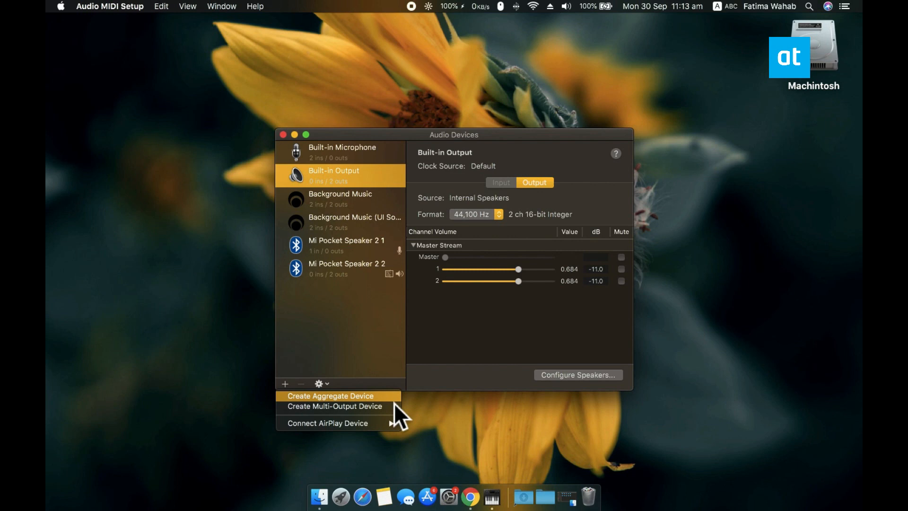
click(330, 396)
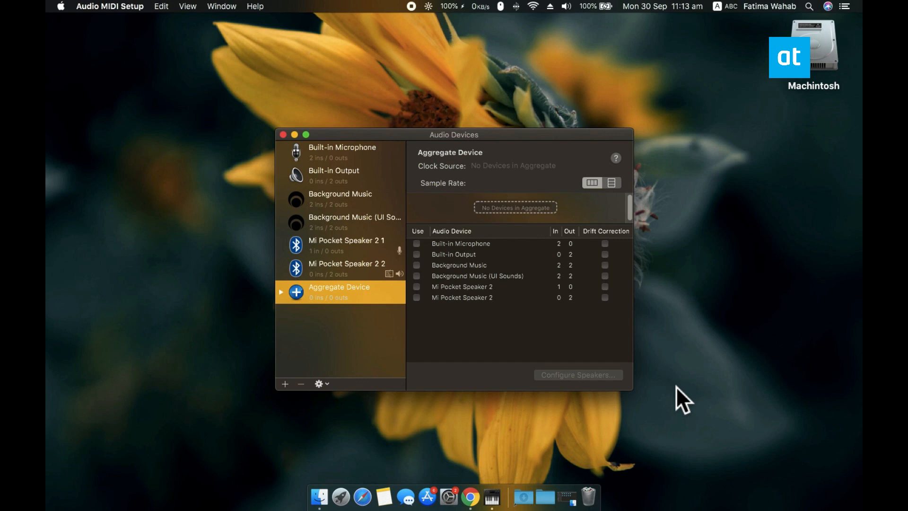
mouse_move(683, 373)
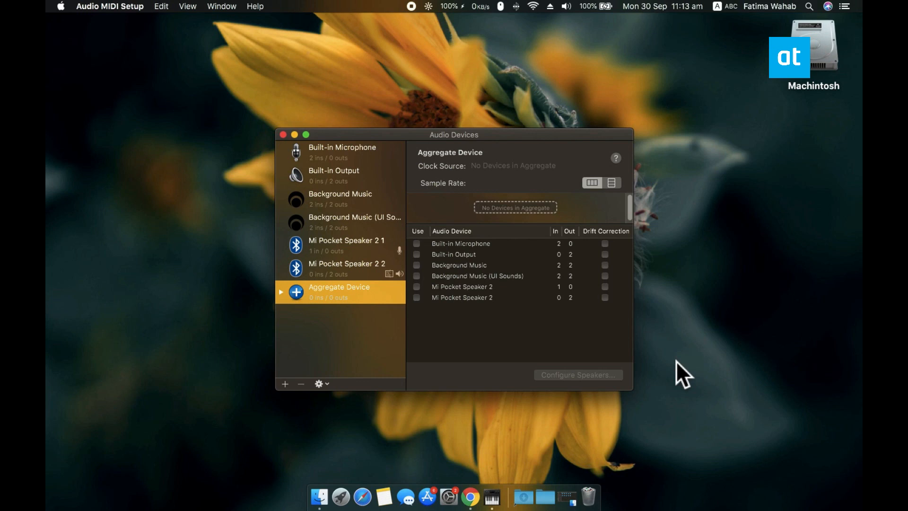
mouse_move(456, 253)
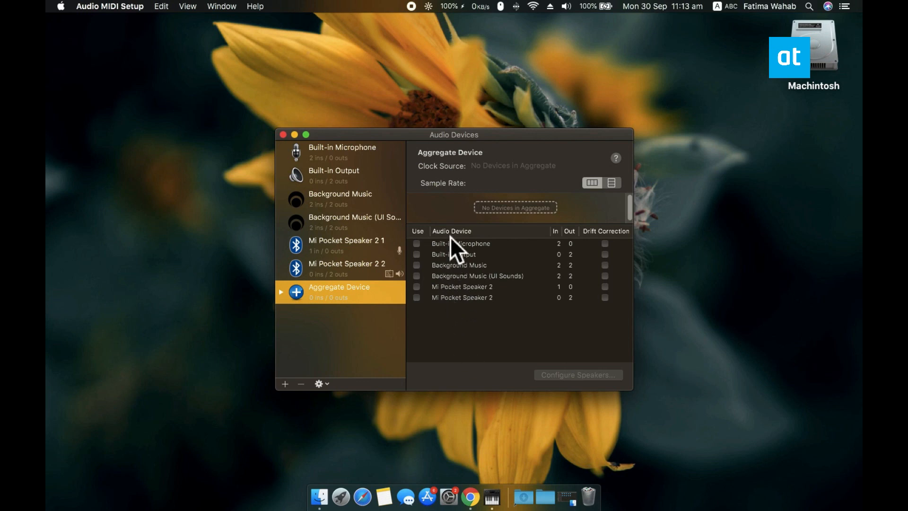
mouse_move(559, 356)
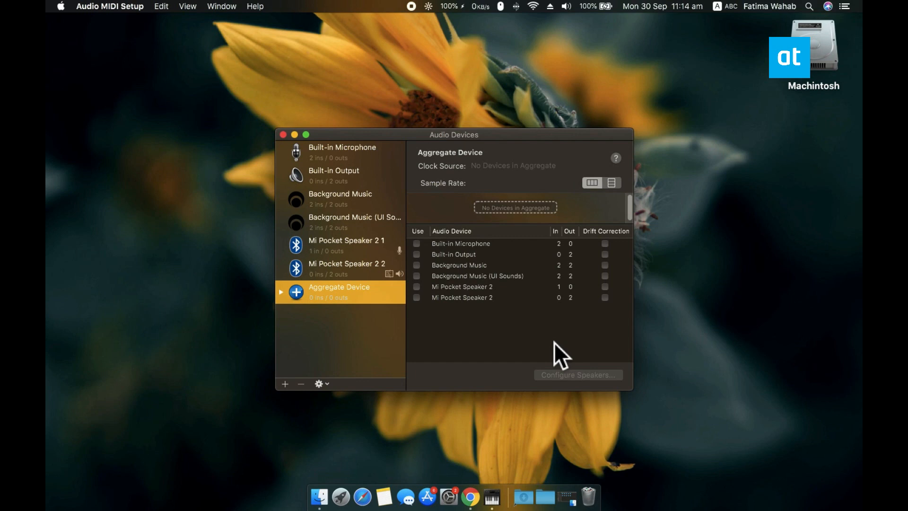
- Tick Built-in Output and the Mi Pocket Speaker 2 outputs as Aggregate Device subdevices
click(416, 243)
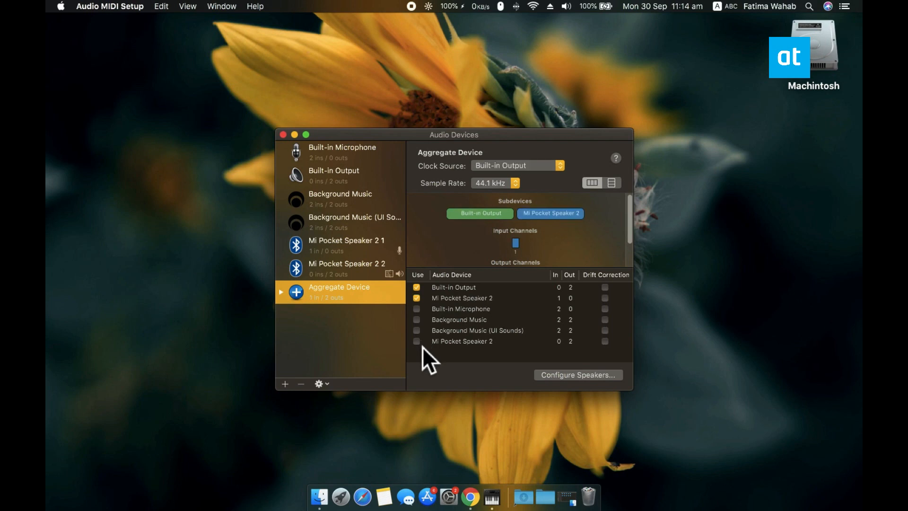
click(416, 341)
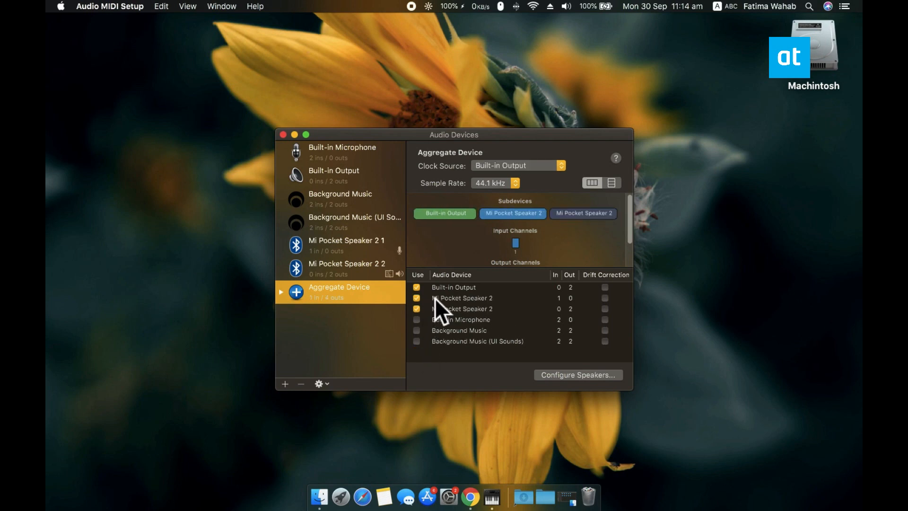
mouse_move(701, 333)
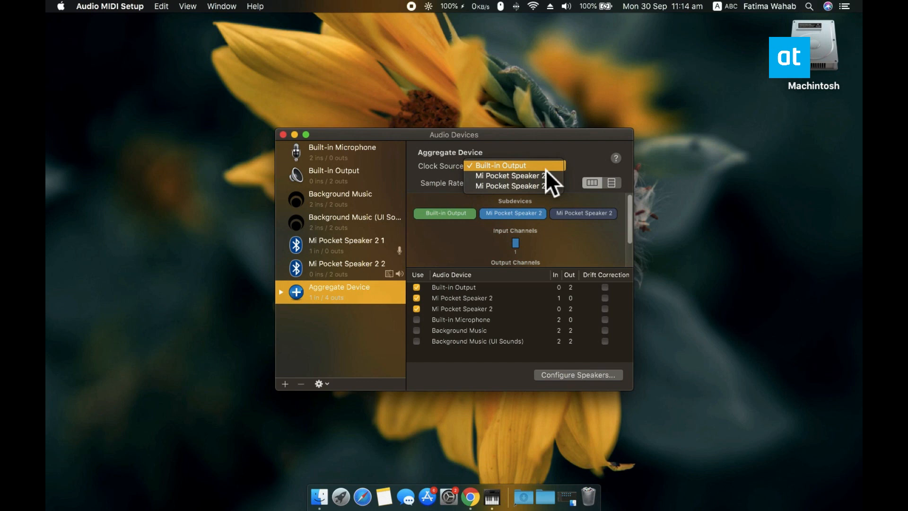
mouse_move(544, 183)
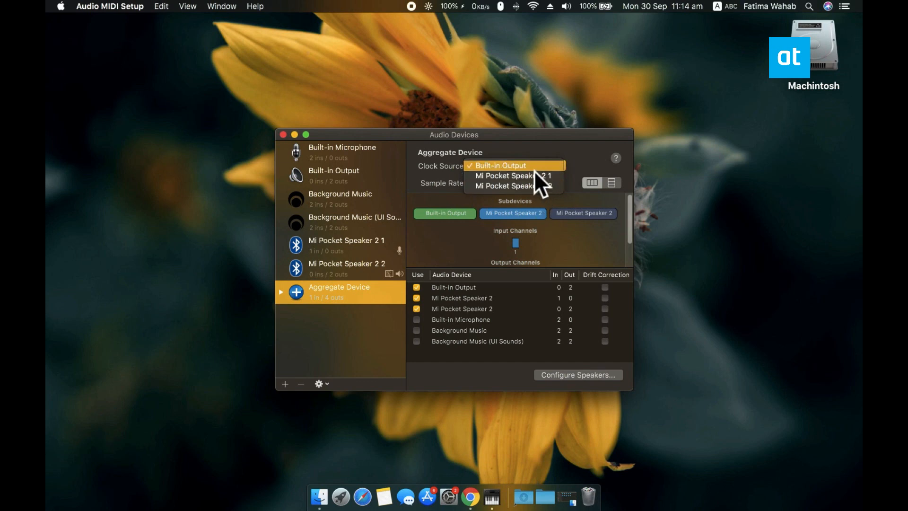
mouse_move(580, 186)
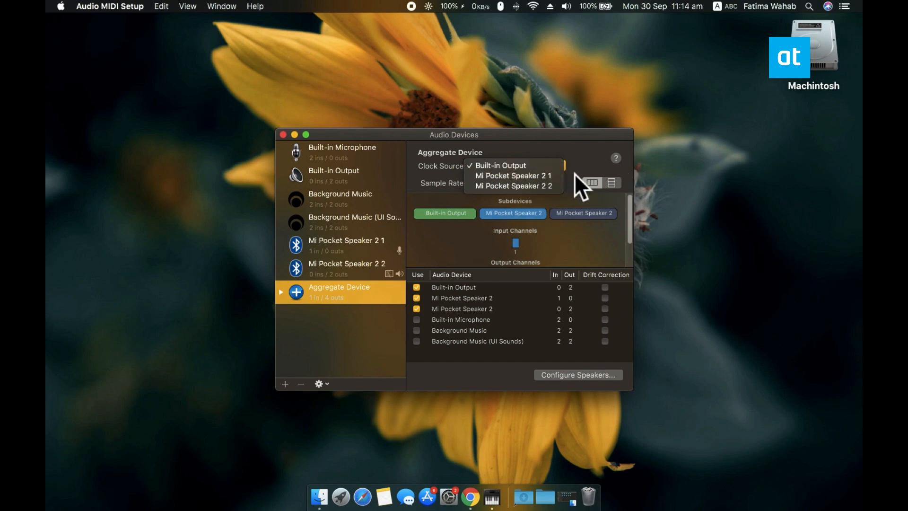
- Try the speaker as clock source, then restore Built-in Output as the Aggregate Device's clock
click(500, 165)
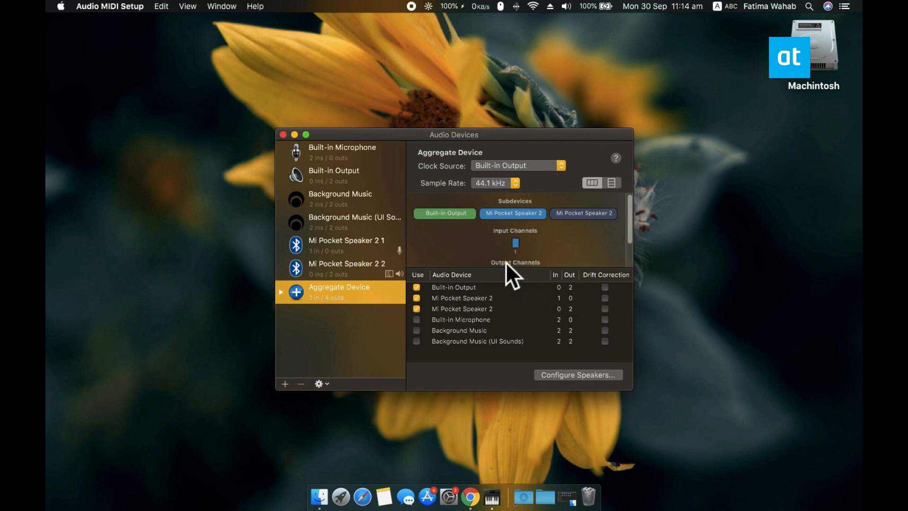
mouse_move(472, 243)
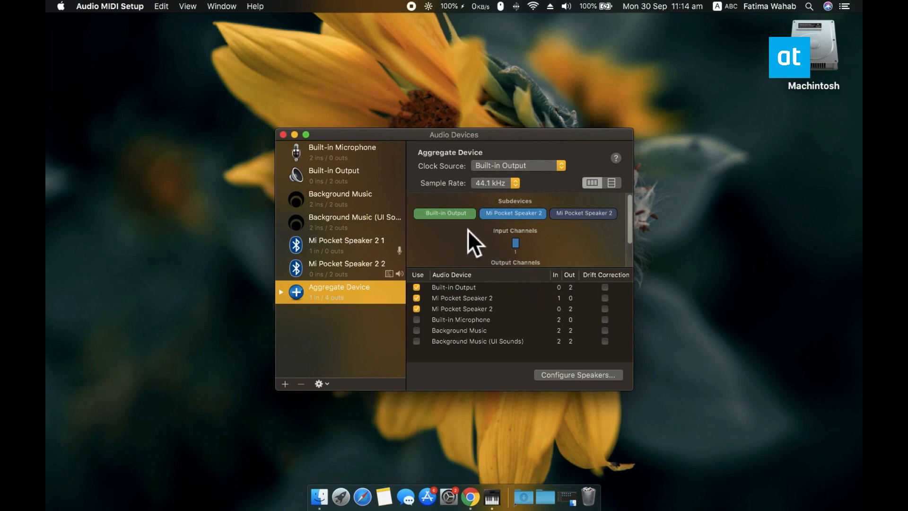
mouse_move(553, 226)
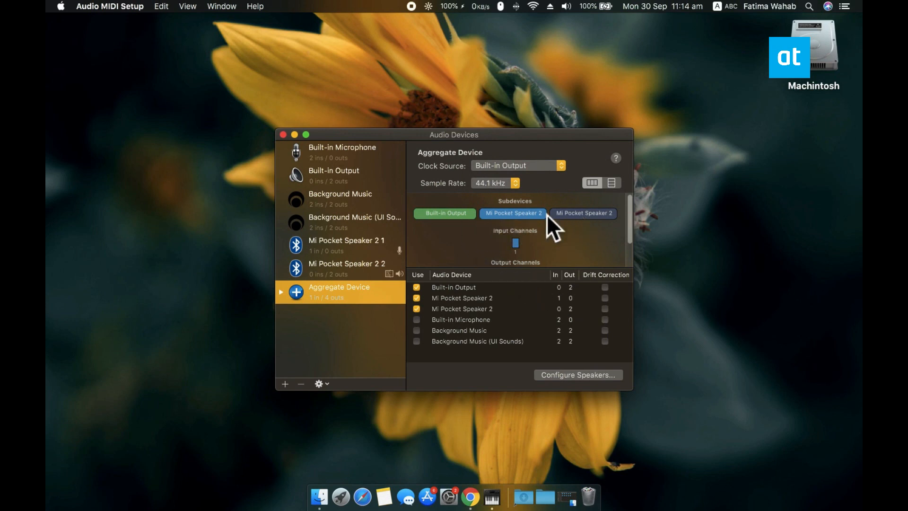
mouse_move(457, 240)
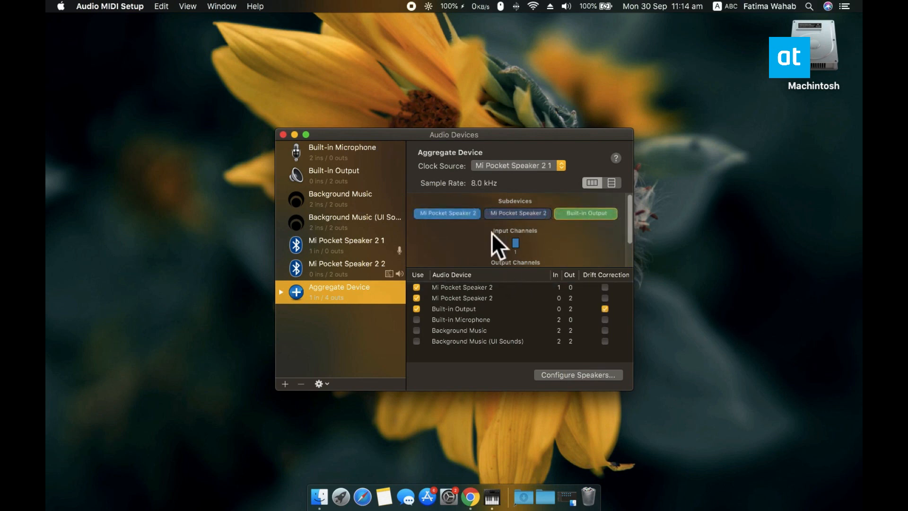
click(517, 165)
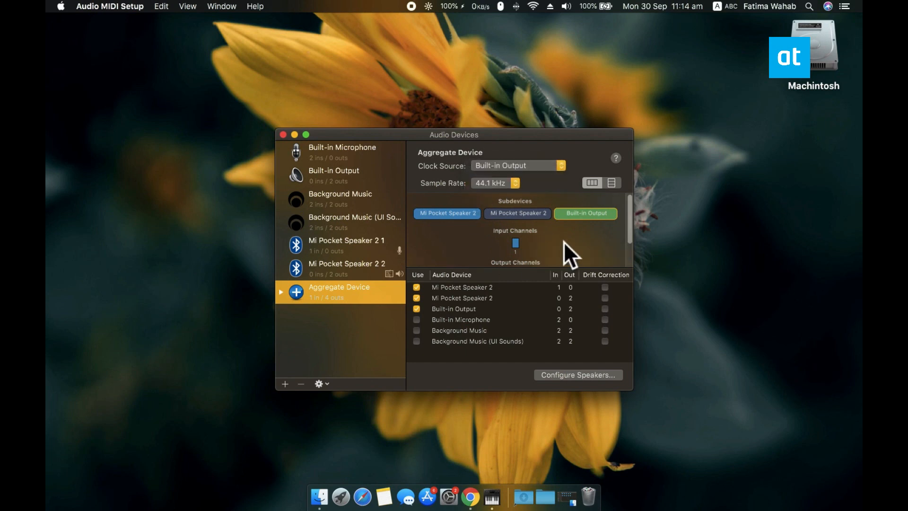
mouse_move(394, 298)
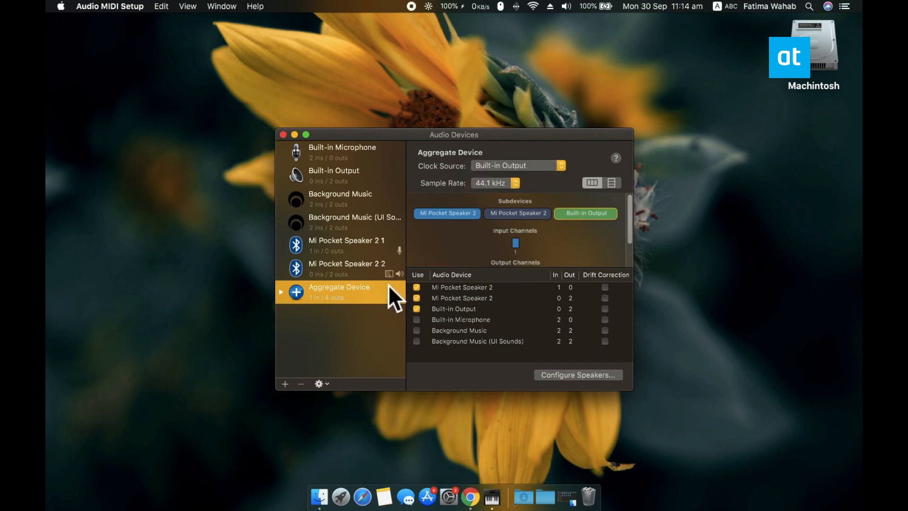
- Set Aggregate Device as the system sound output from its right-click menu
right_click(340, 291)
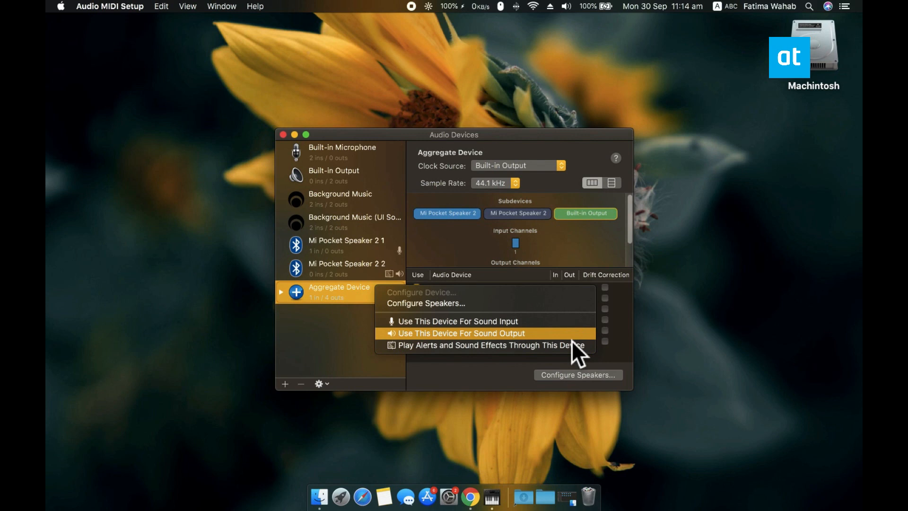
click(461, 333)
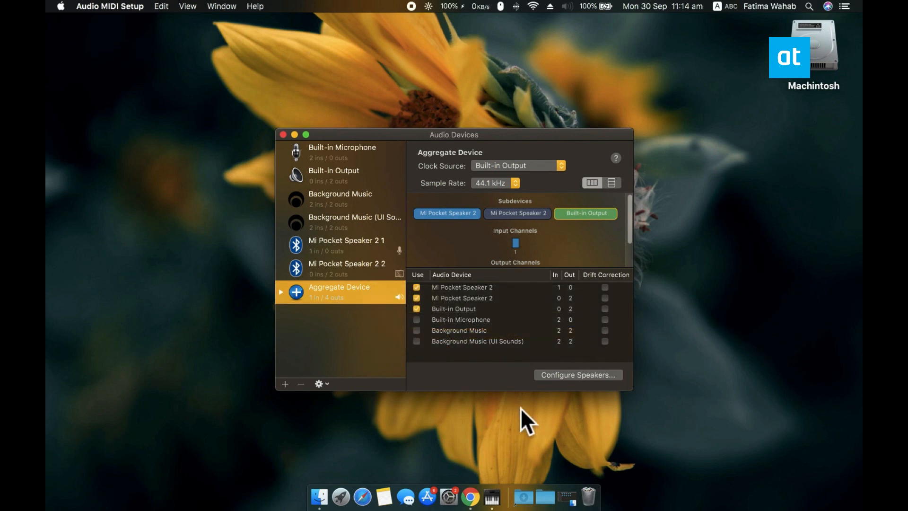